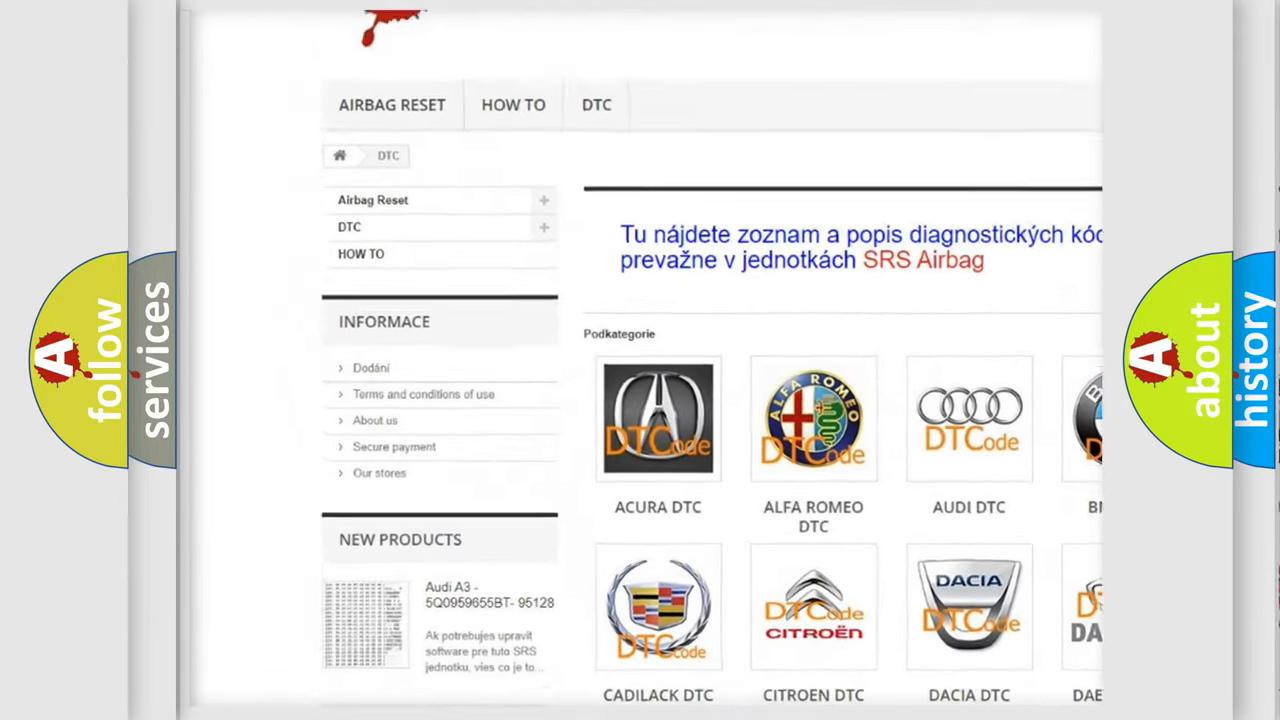
{"action": "scroll", "scroll_direction": "down", "scroll_amount": 3}
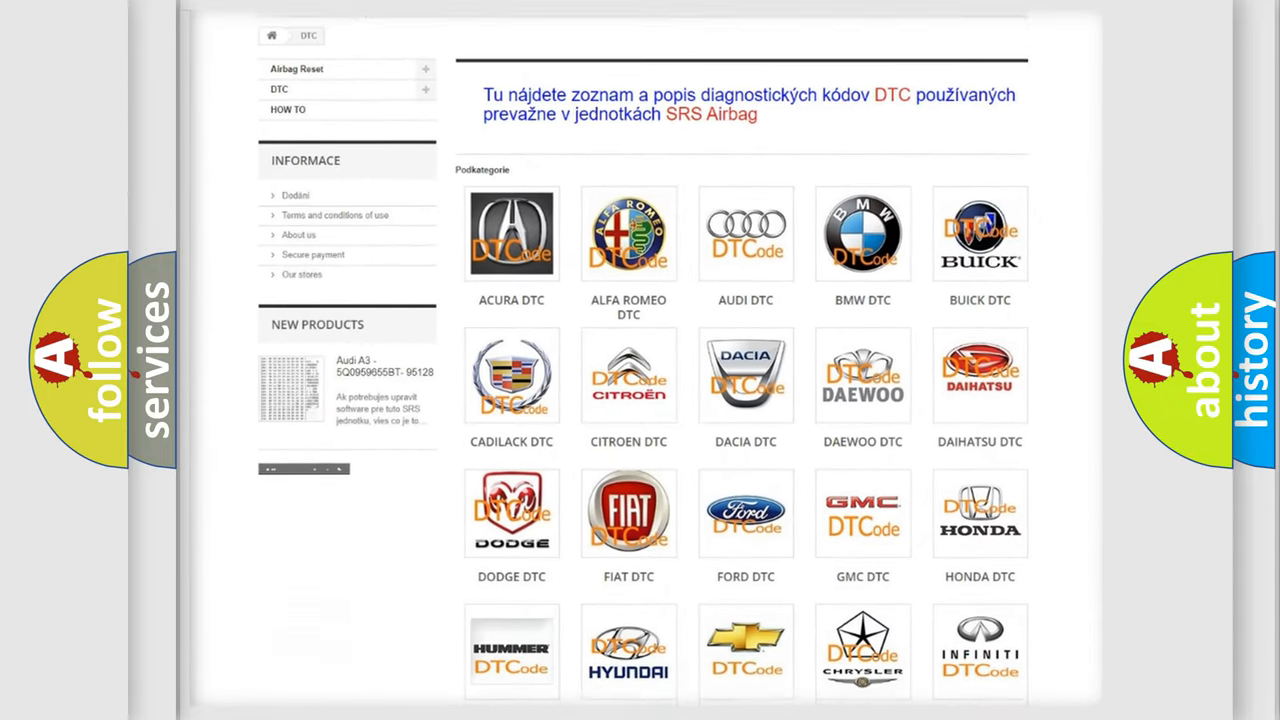
{"action": "scroll", "scroll_direction": "down", "scroll_amount": 3}
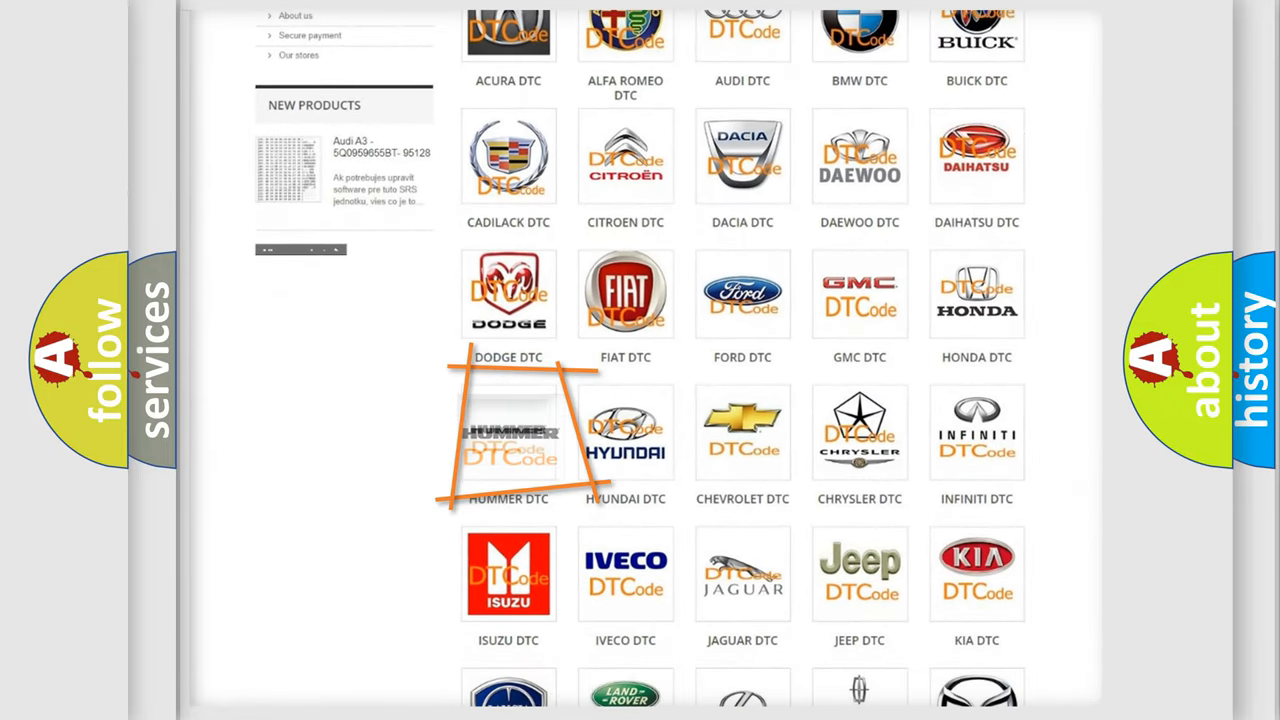